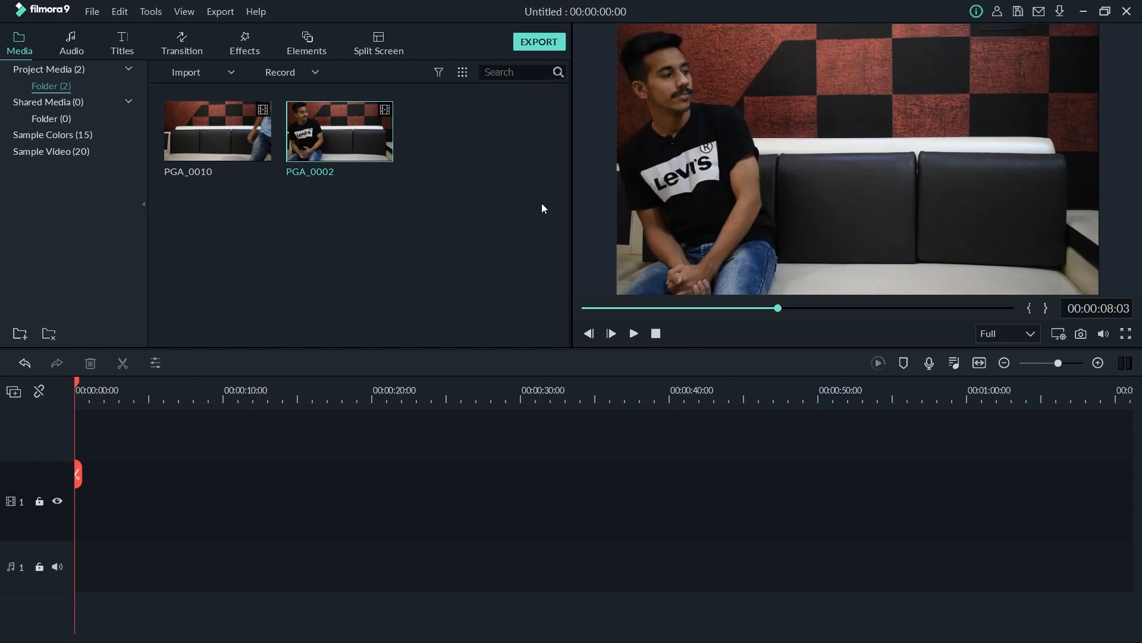
pyautogui.moveTo(358, 234)
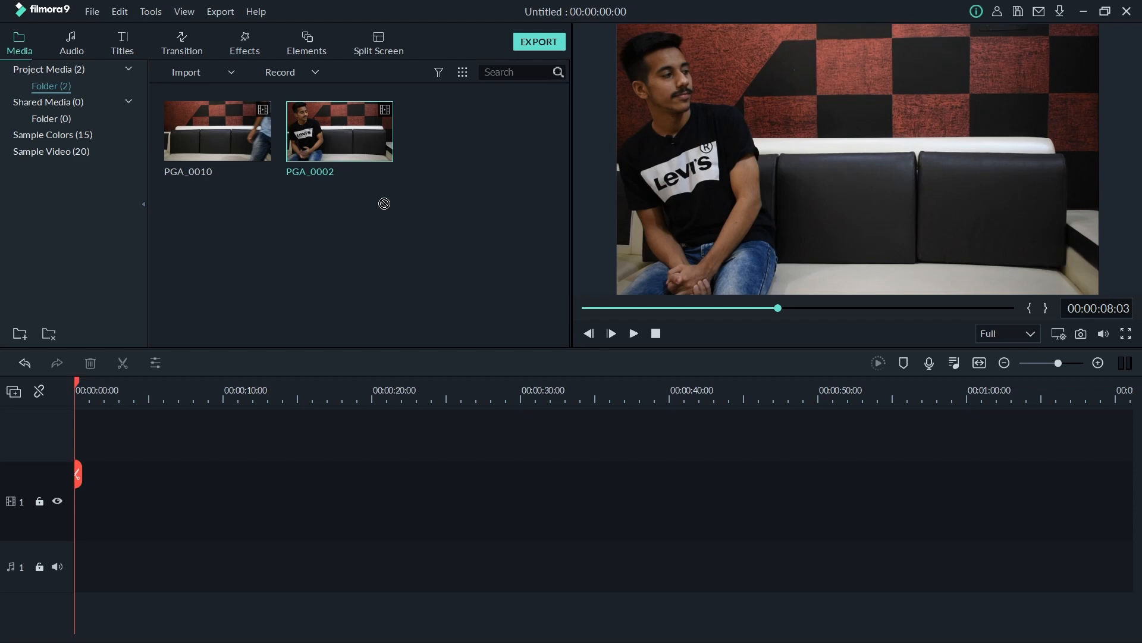
# - Drag PGA_0002 onto Track 2 above PGA_0010 on Track 1, both starting at zero
pyautogui.moveTo(339, 131); pyautogui.dragTo(207, 435)
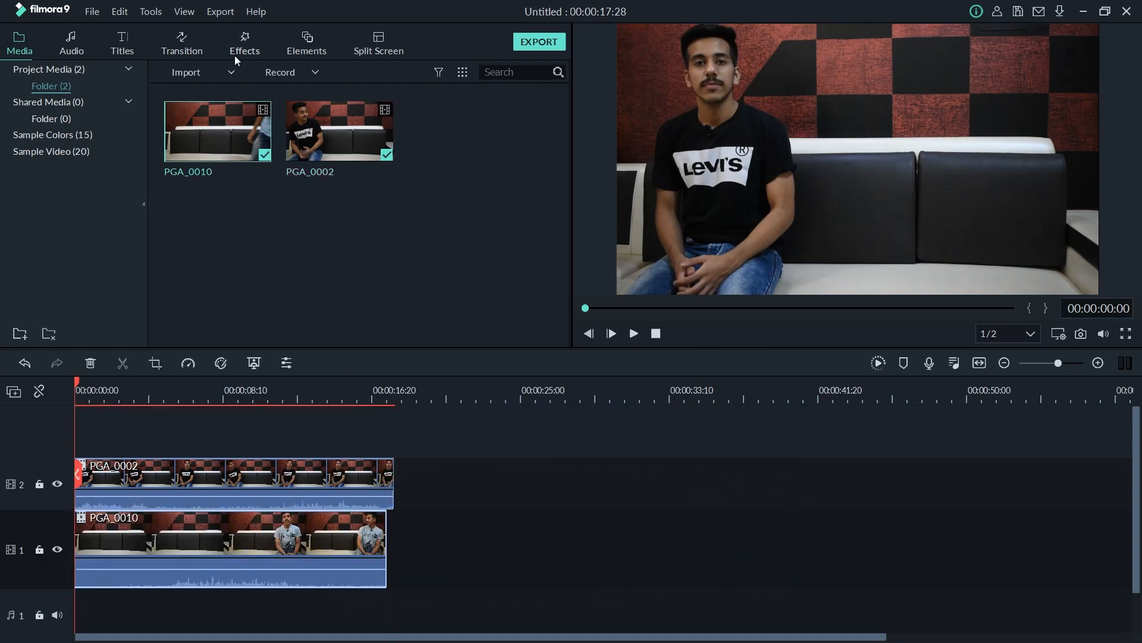
# - Apply the Utility Image Mask effect to PGA_0002 and open its mask settings
pyautogui.click(244, 42)
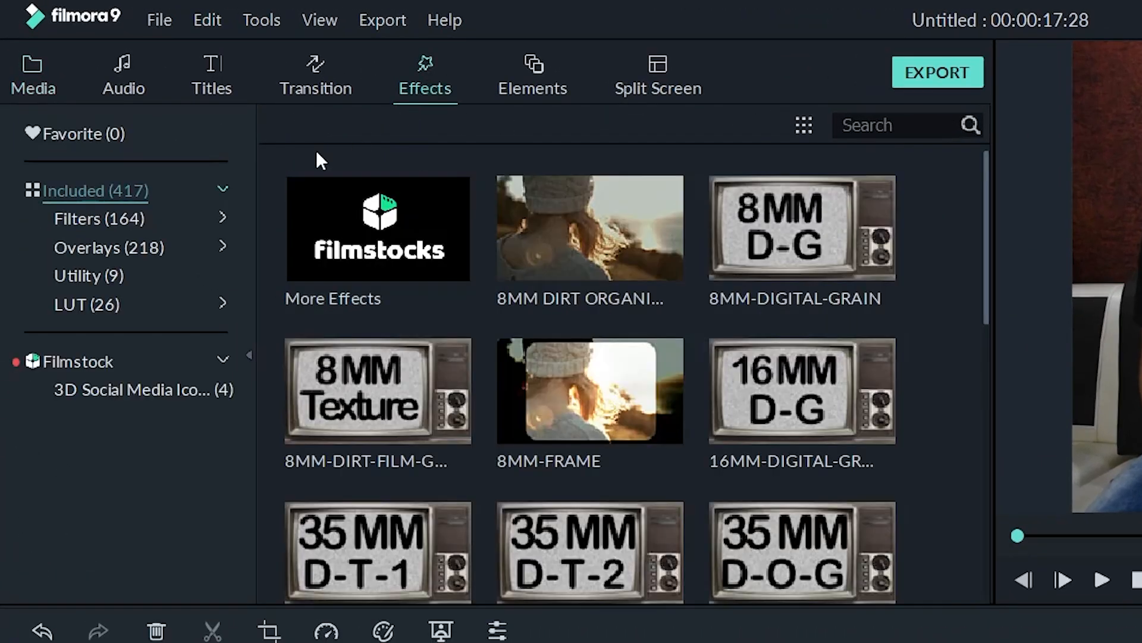
pyautogui.click(88, 276)
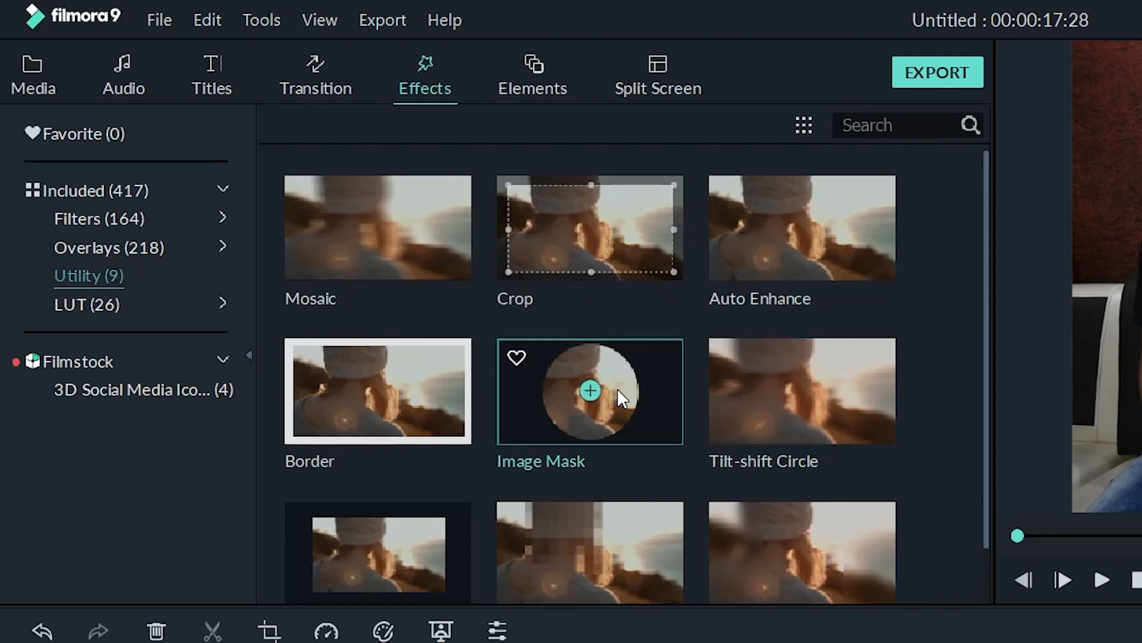
pyautogui.moveTo(616, 404)
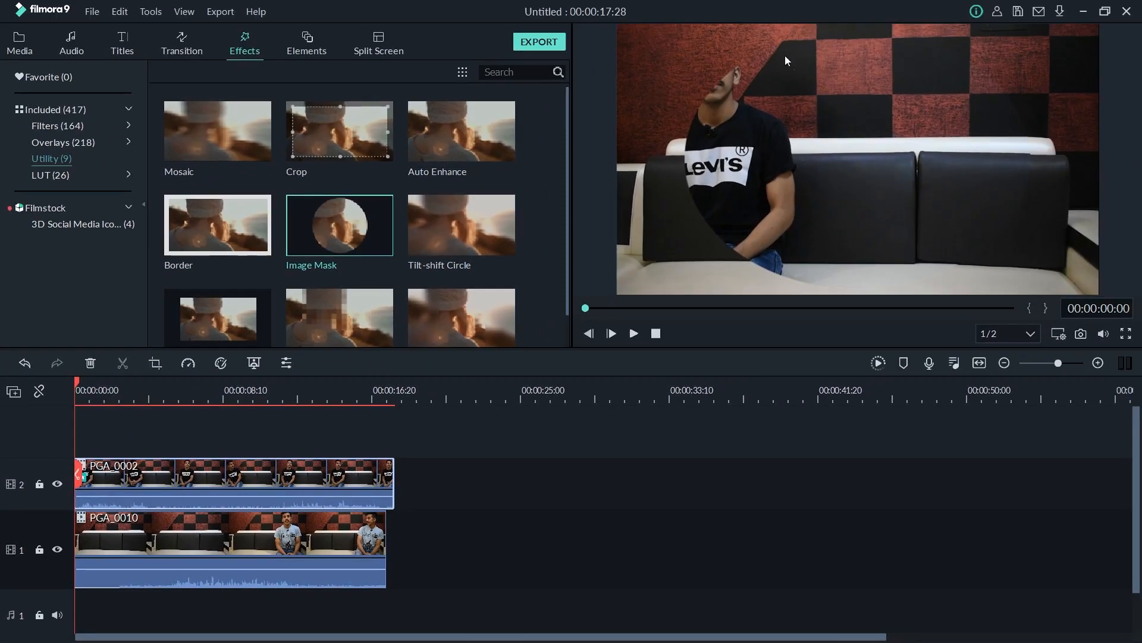
pyautogui.moveTo(873, 241)
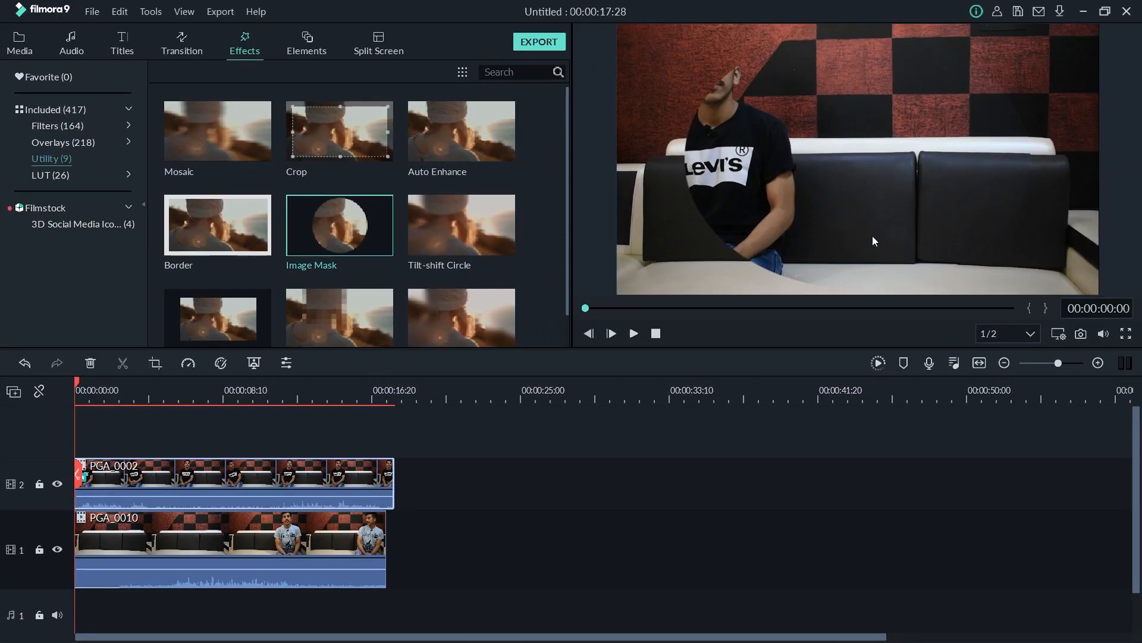
pyautogui.click(219, 550)
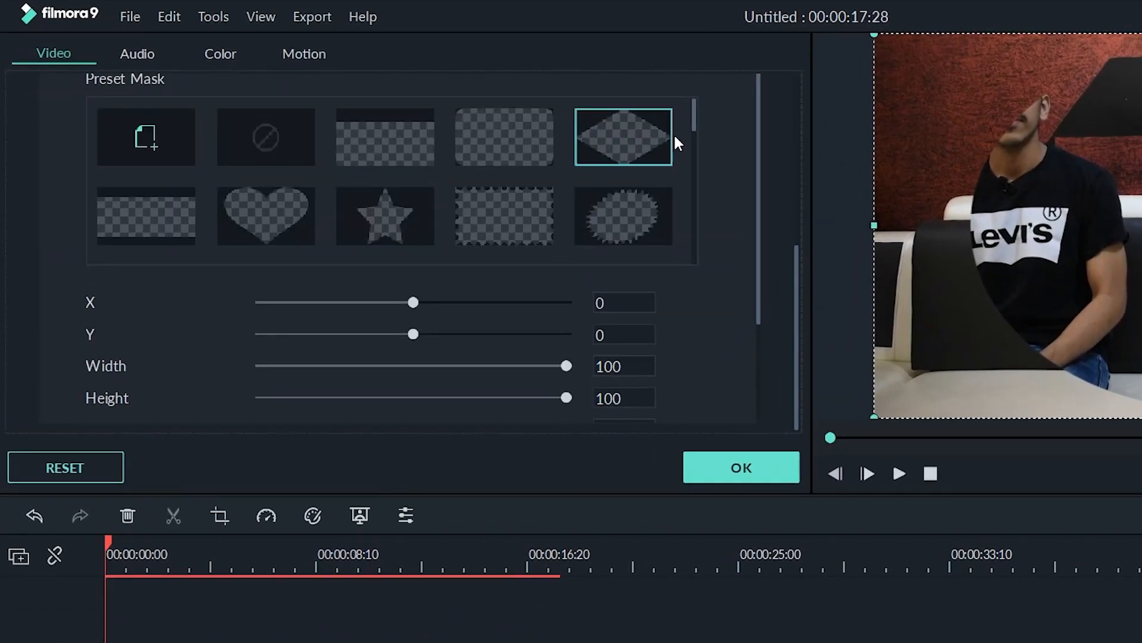
# - Give PGA_0002 a half-frame rectangular preset mask shifted horizontally to X 786
pyautogui.click(623, 215)
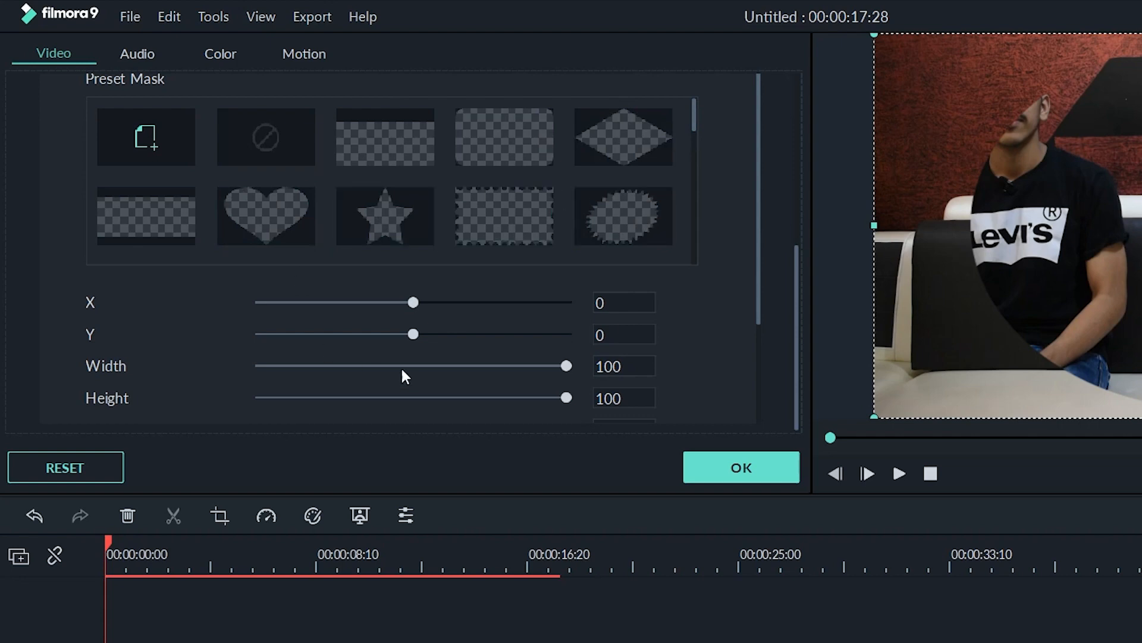
pyautogui.moveTo(696, 121)
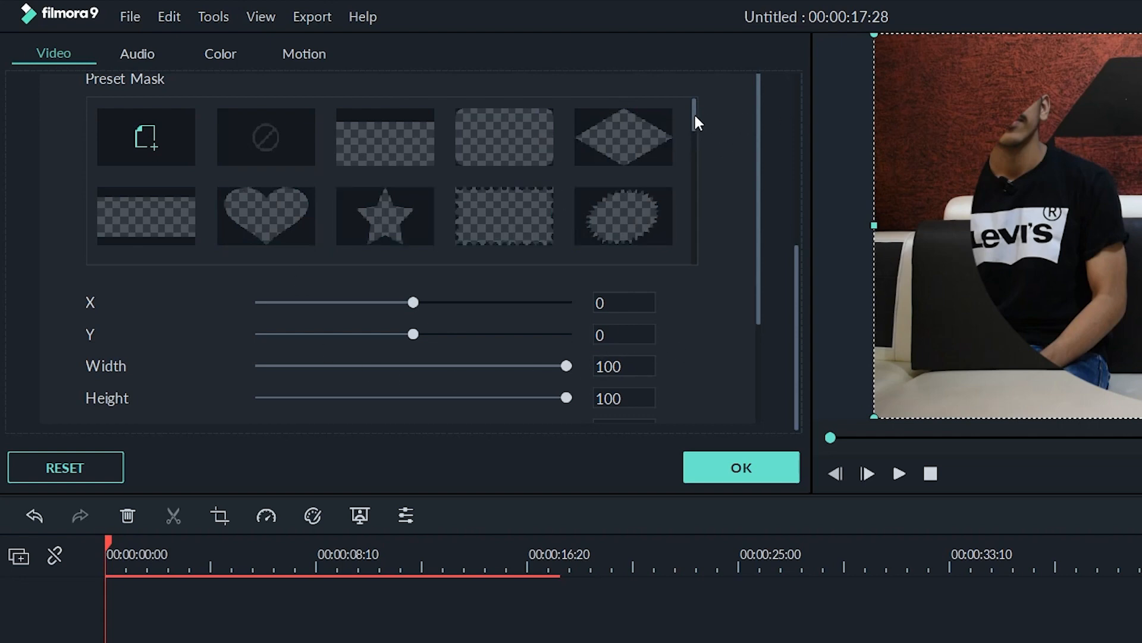
pyautogui.scroll(-3)
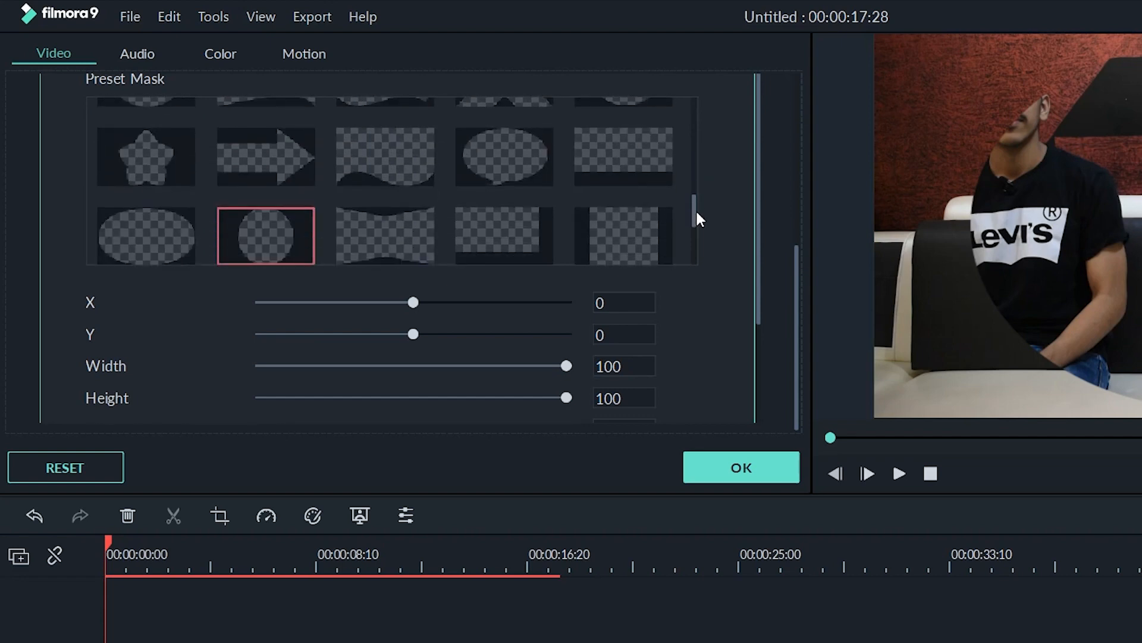
pyautogui.scroll(-3)
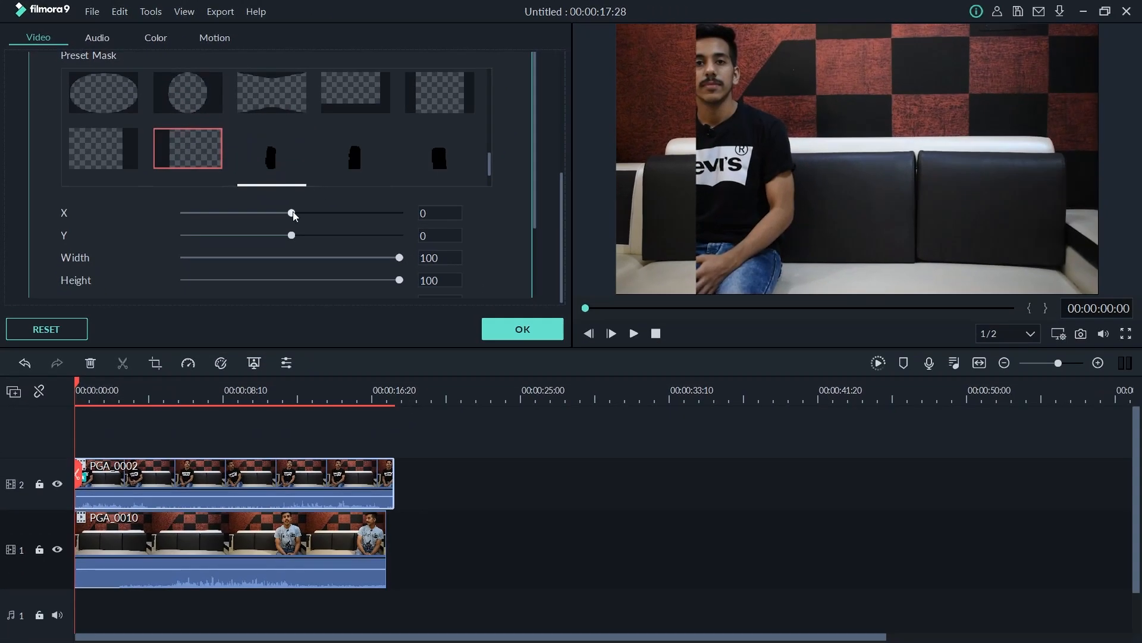
pyautogui.moveTo(292, 213); pyautogui.dragTo(319, 213)
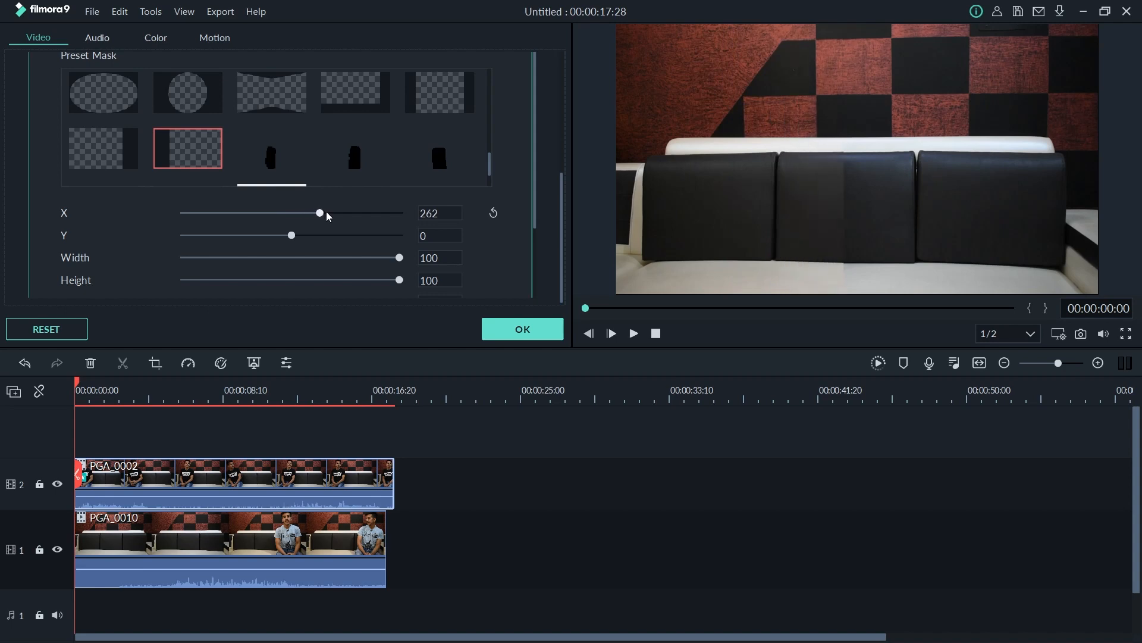
pyautogui.moveTo(319, 212); pyautogui.dragTo(328, 212)
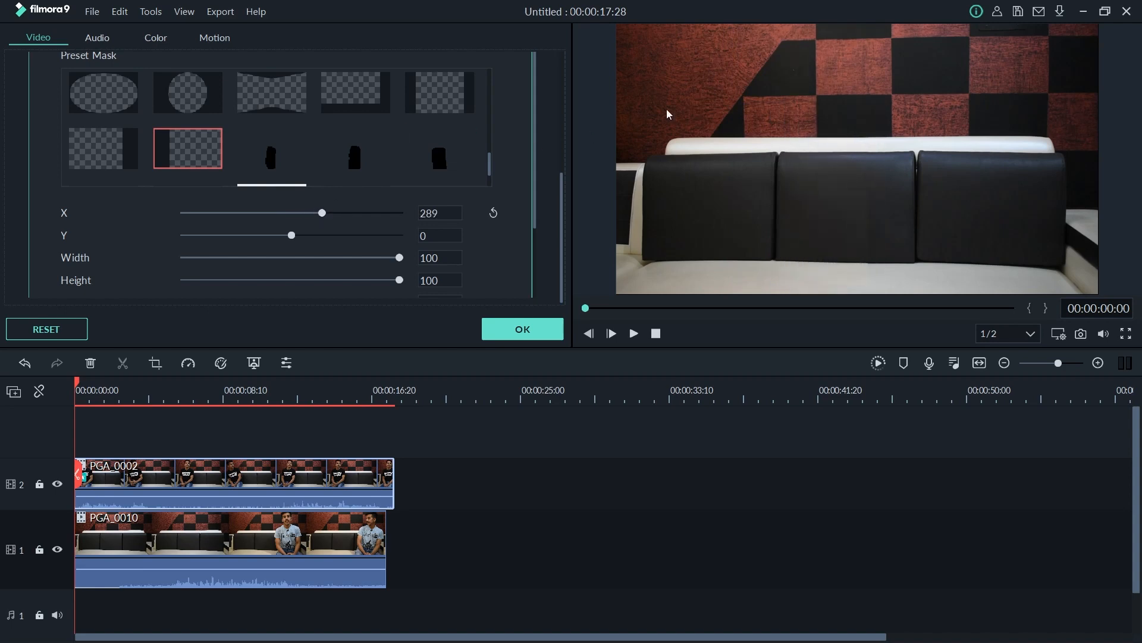
pyautogui.moveTo(866, 135)
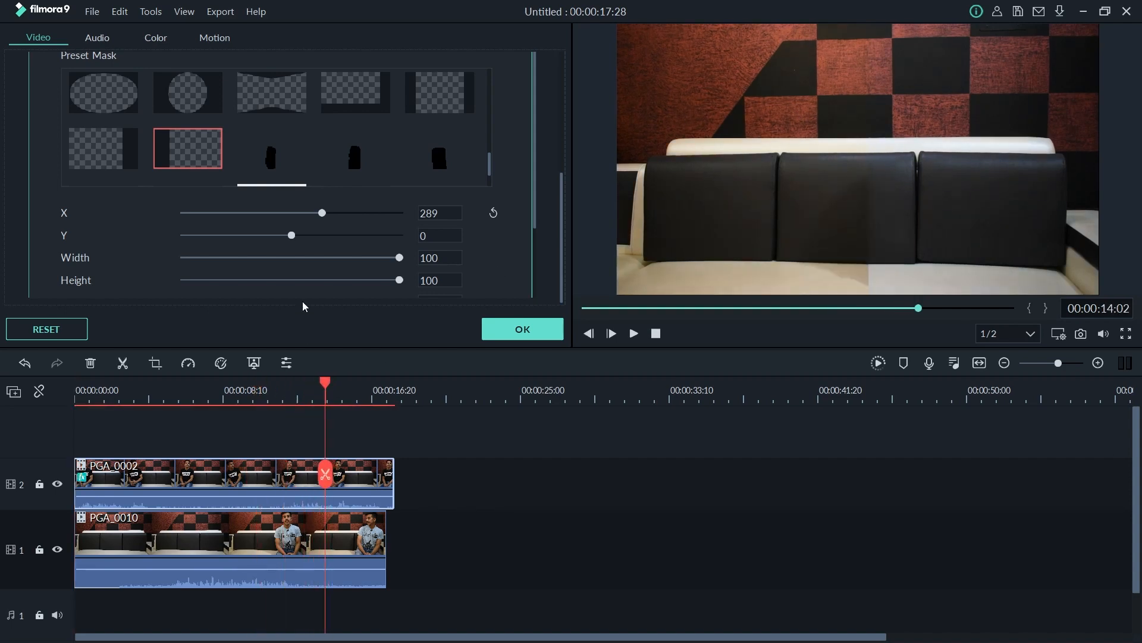
pyautogui.moveTo(321, 213); pyautogui.dragTo(366, 213)
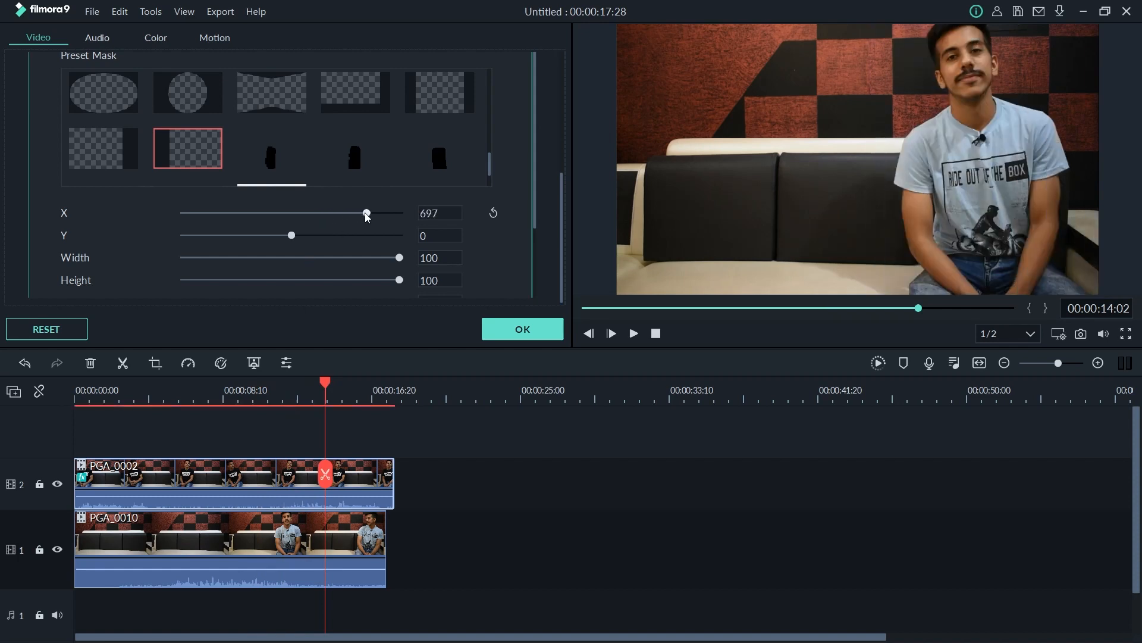
pyautogui.moveTo(366, 213); pyautogui.dragTo(376, 213)
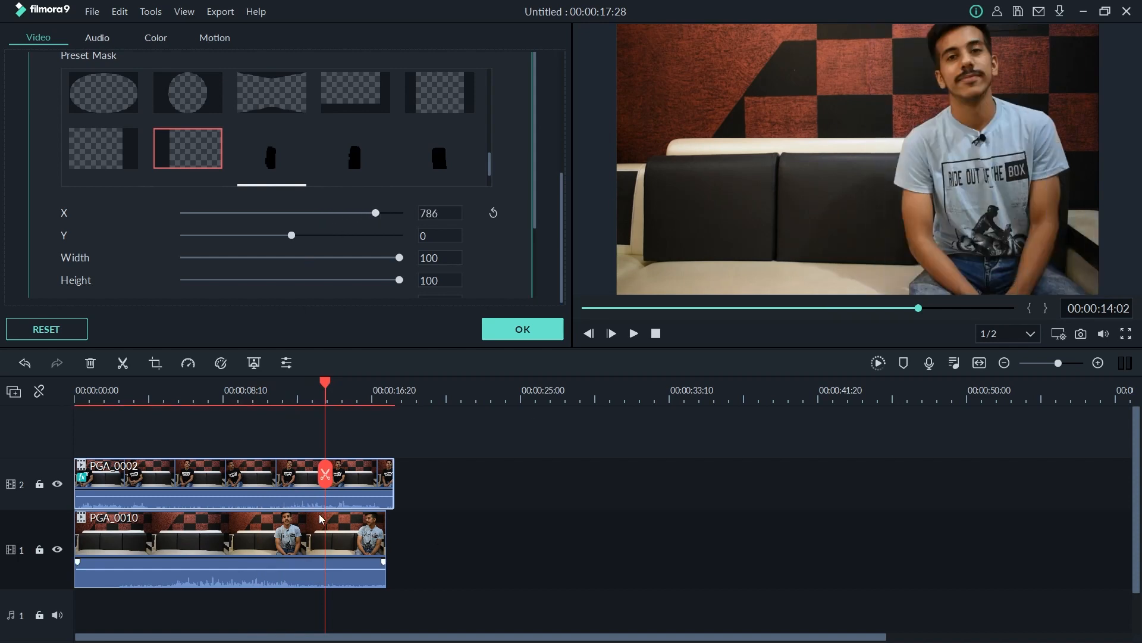
pyautogui.moveTo(303, 520)
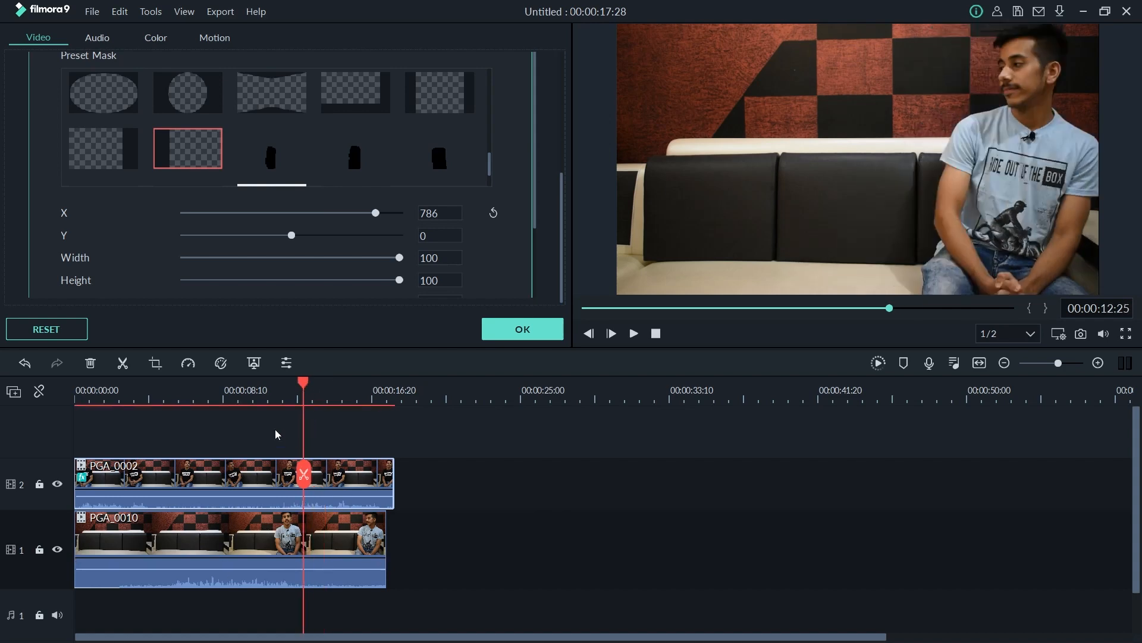
pyautogui.moveTo(101, 150)
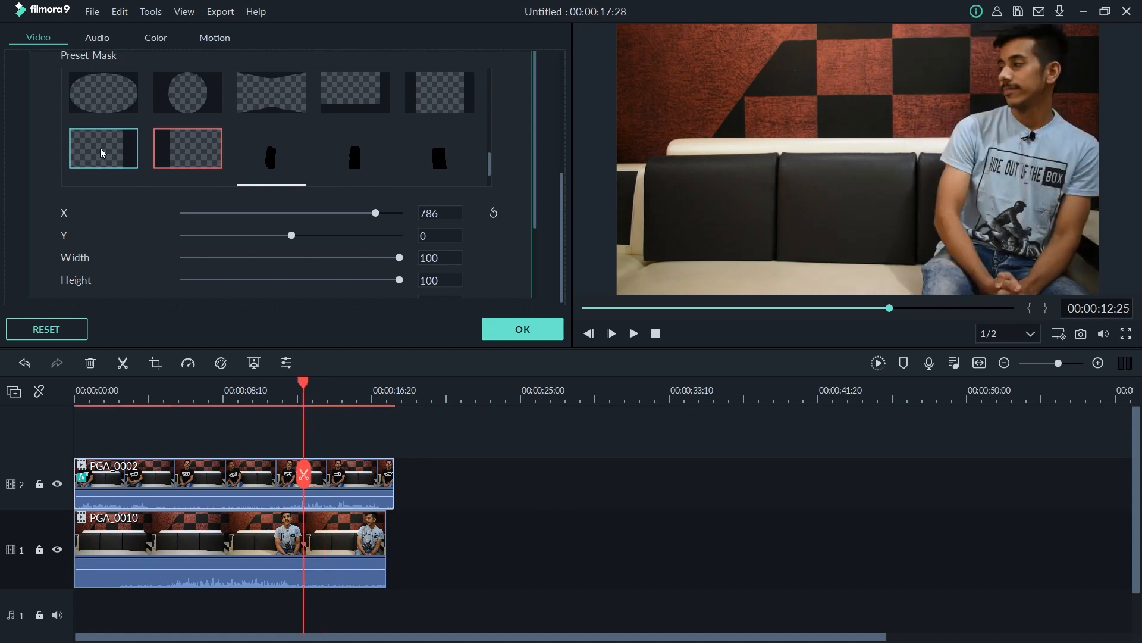
# - Switch to the opposite half-frame mask and slide X to about -289
pyautogui.click(187, 149)
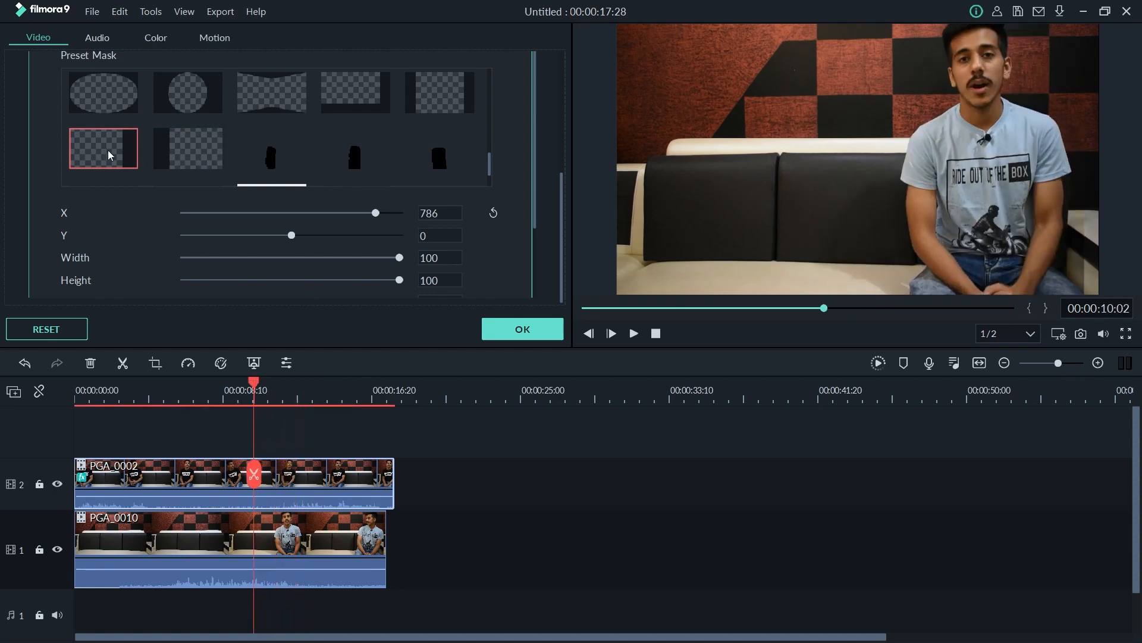
pyautogui.moveTo(376, 212); pyautogui.dragTo(374, 212)
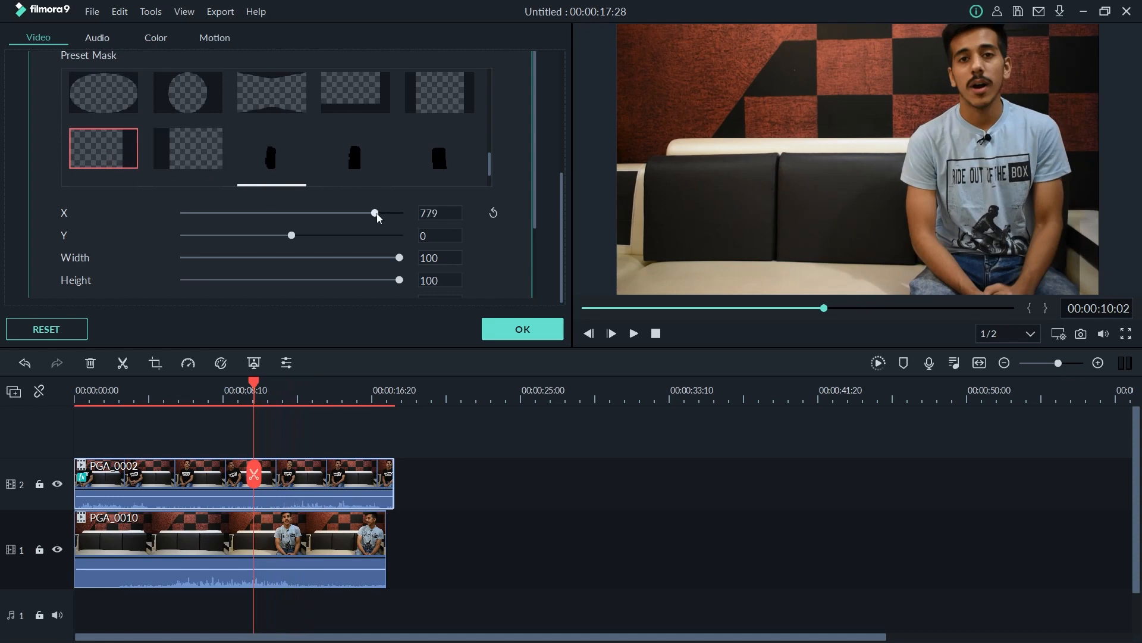
pyautogui.moveTo(376, 213); pyautogui.dragTo(330, 213)
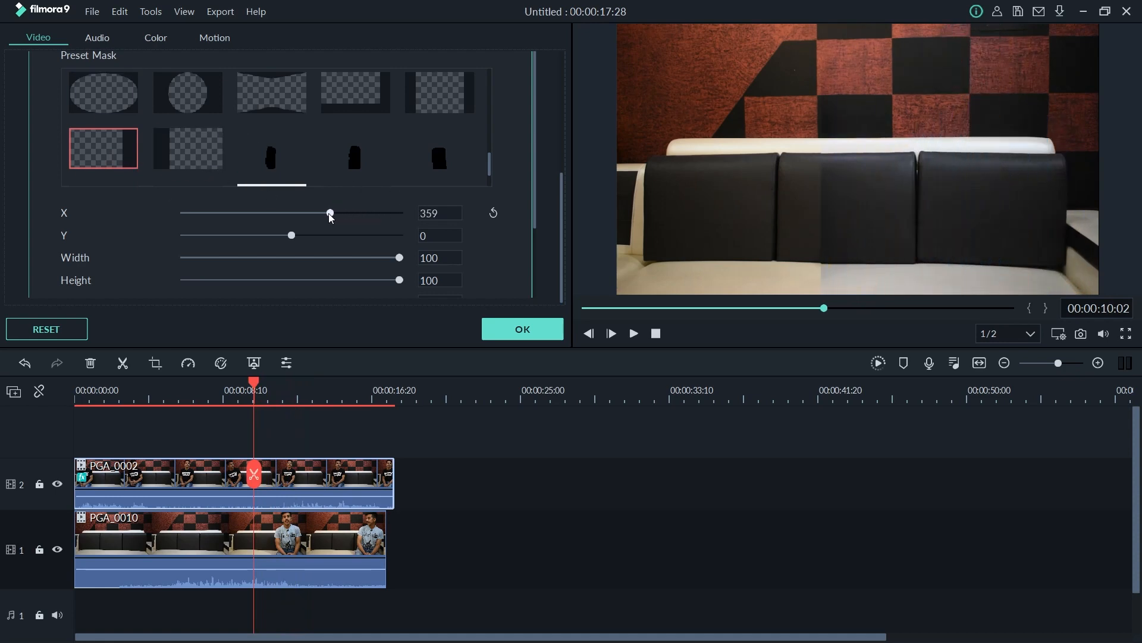
pyautogui.moveTo(330, 213); pyautogui.dragTo(283, 213)
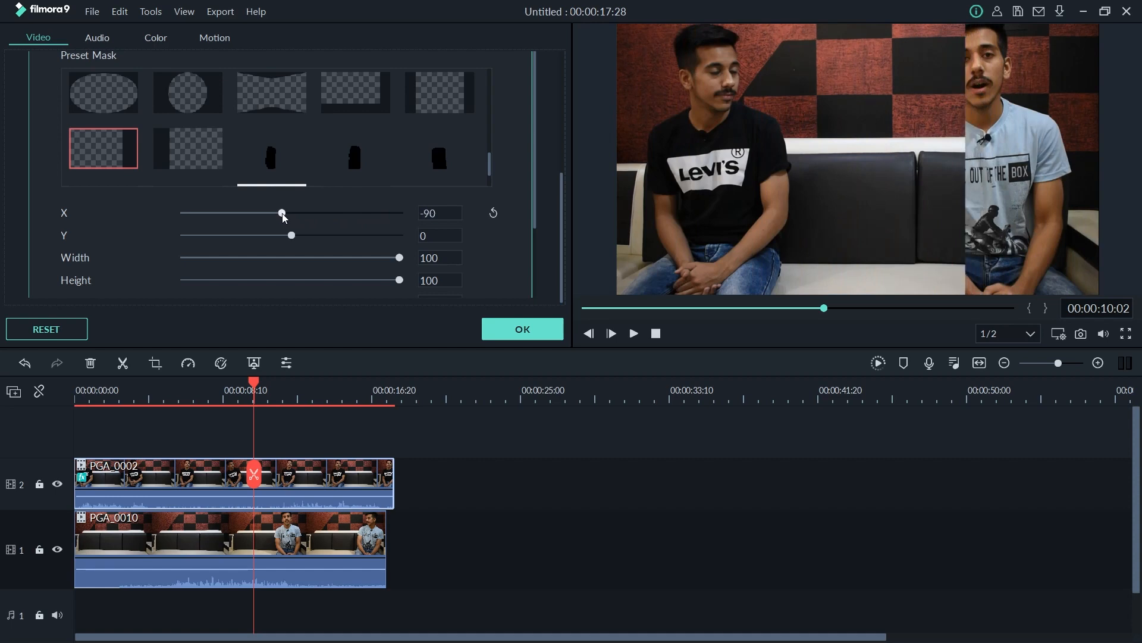
pyautogui.moveTo(282, 213); pyautogui.dragTo(284, 213)
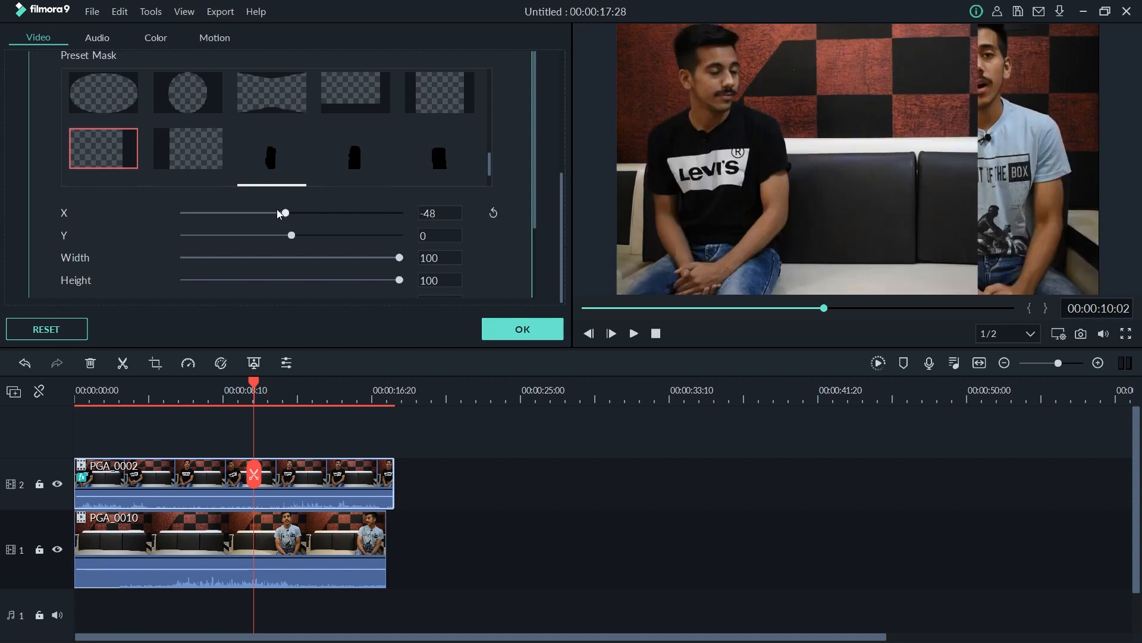
pyautogui.moveTo(283, 212); pyautogui.dragTo(266, 212)
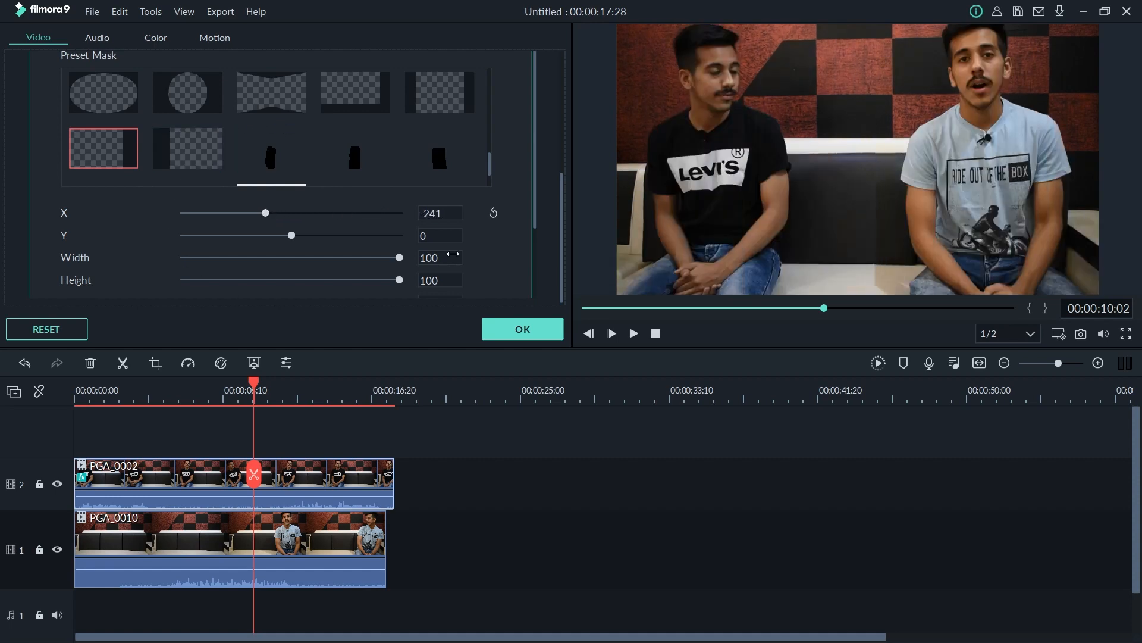
pyautogui.moveTo(330, 268)
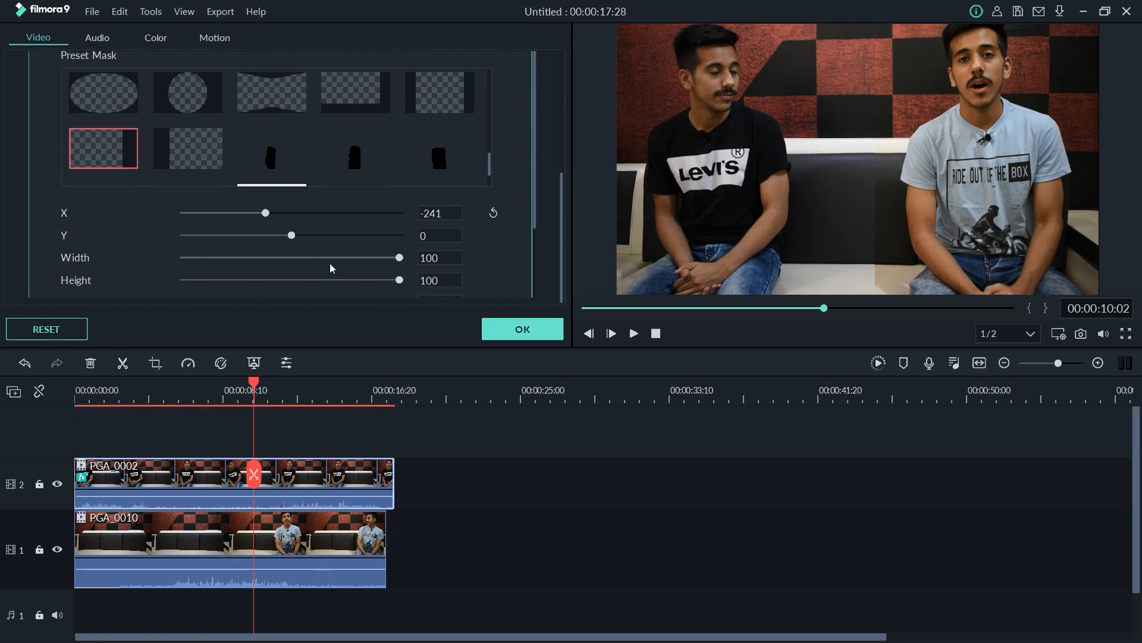
pyautogui.moveTo(847, 5)
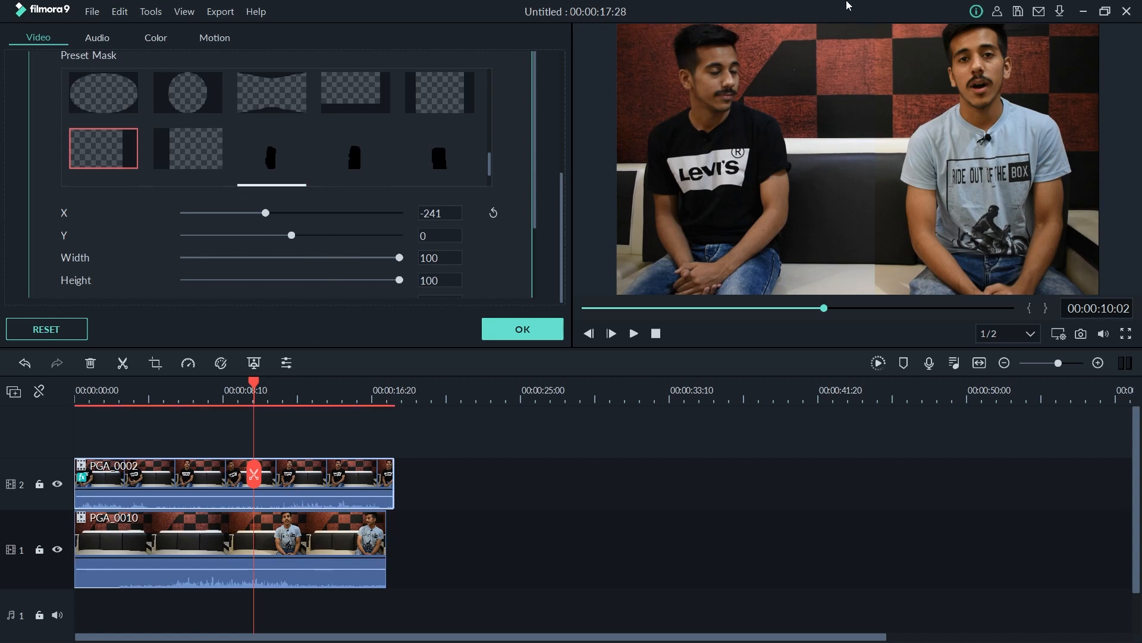
pyautogui.moveTo(839, 270)
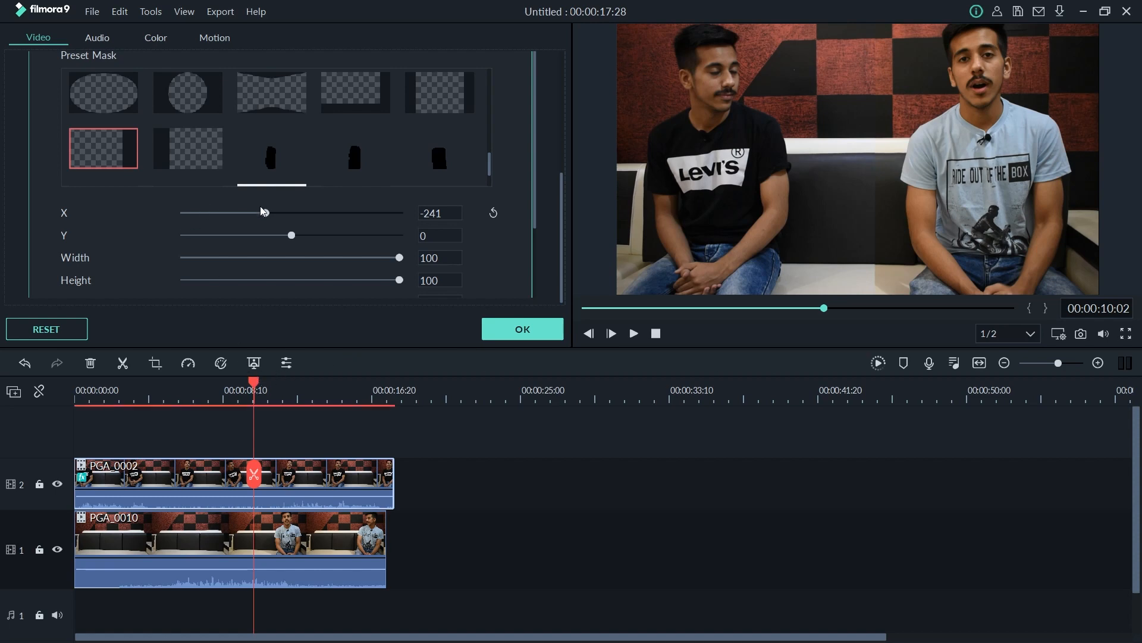
pyautogui.moveTo(288, 212); pyautogui.dragTo(261, 212)
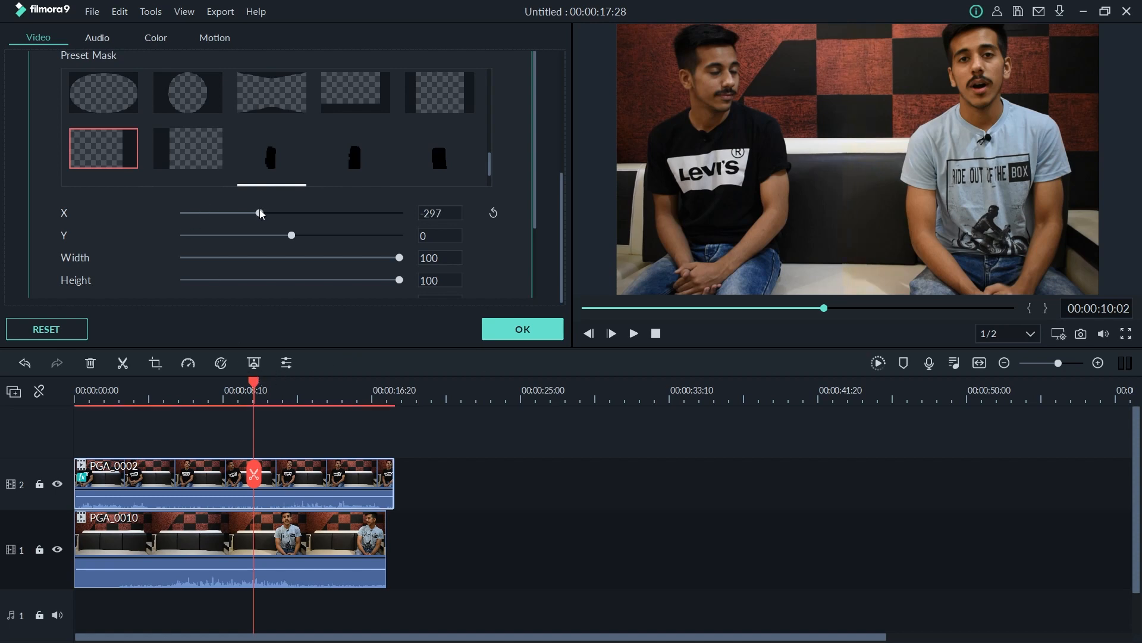
pyautogui.moveTo(257, 213); pyautogui.dragTo(262, 213)
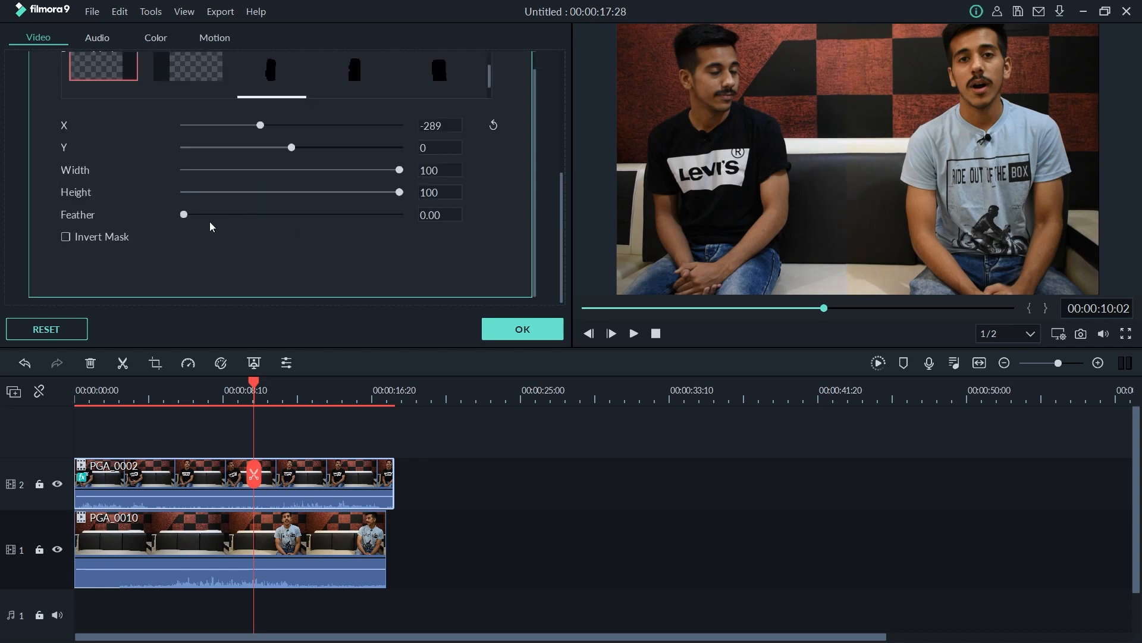
# - Set the mask Feather to about 18.28
pyautogui.moveTo(184, 214); pyautogui.dragTo(217, 214)
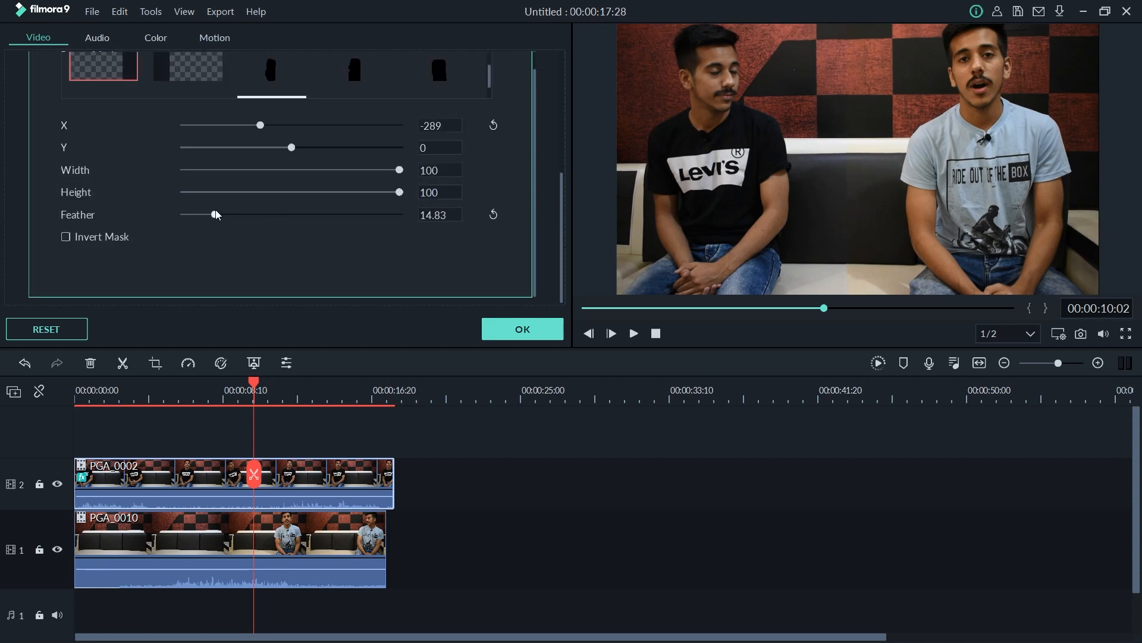
pyautogui.moveTo(211, 215); pyautogui.dragTo(224, 214)
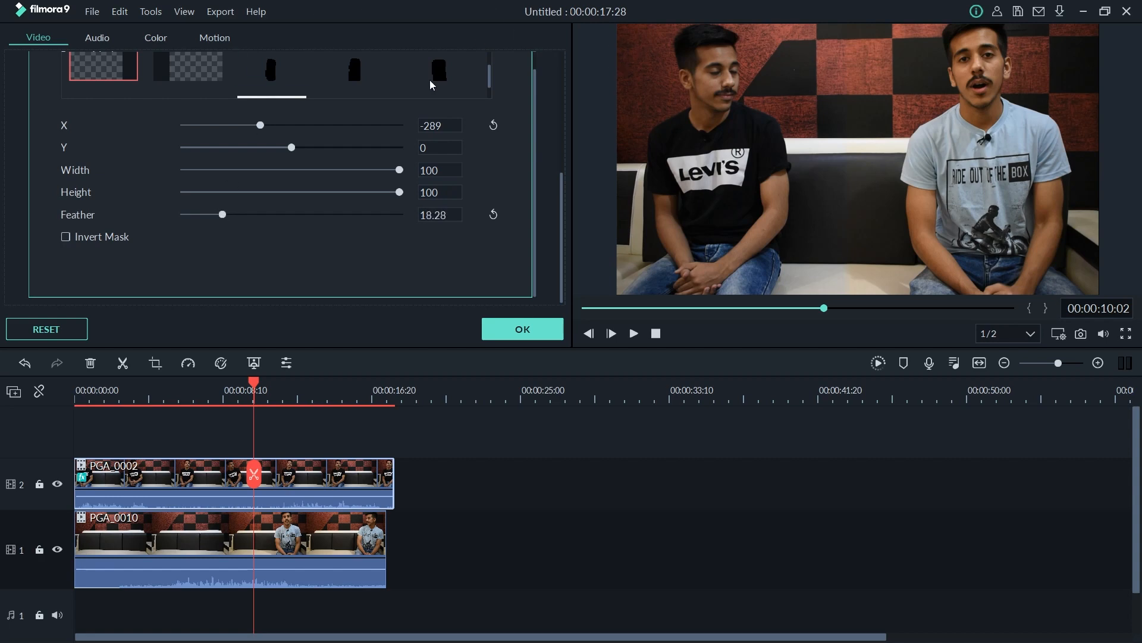
pyautogui.moveTo(1009, 197)
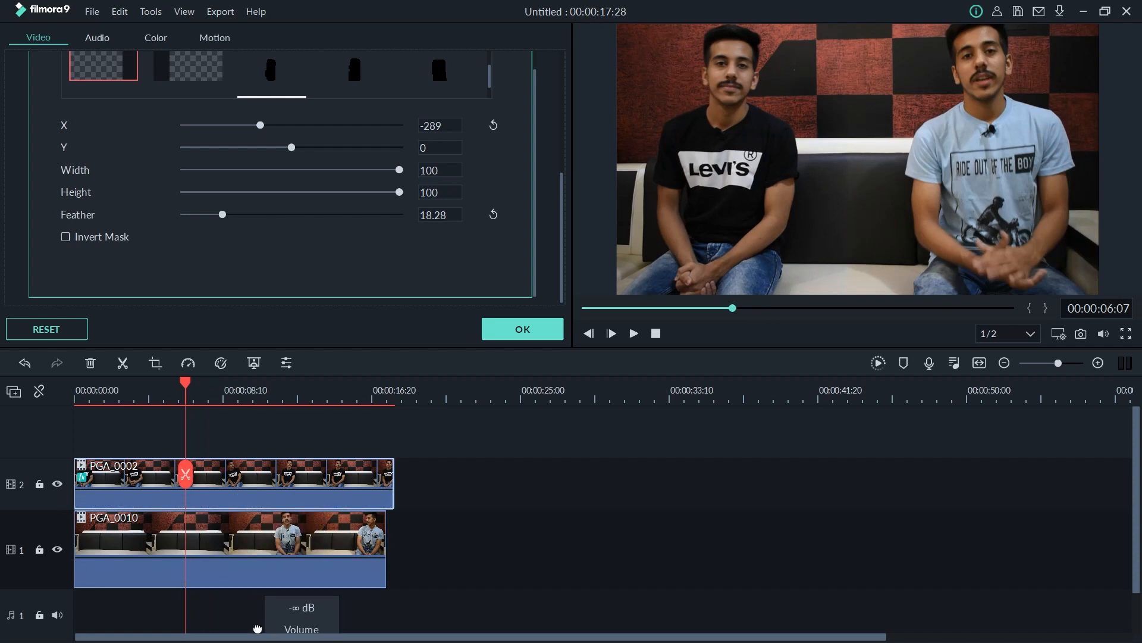
# - Play the side-by-side composite in the preview window
pyautogui.click(632, 333)
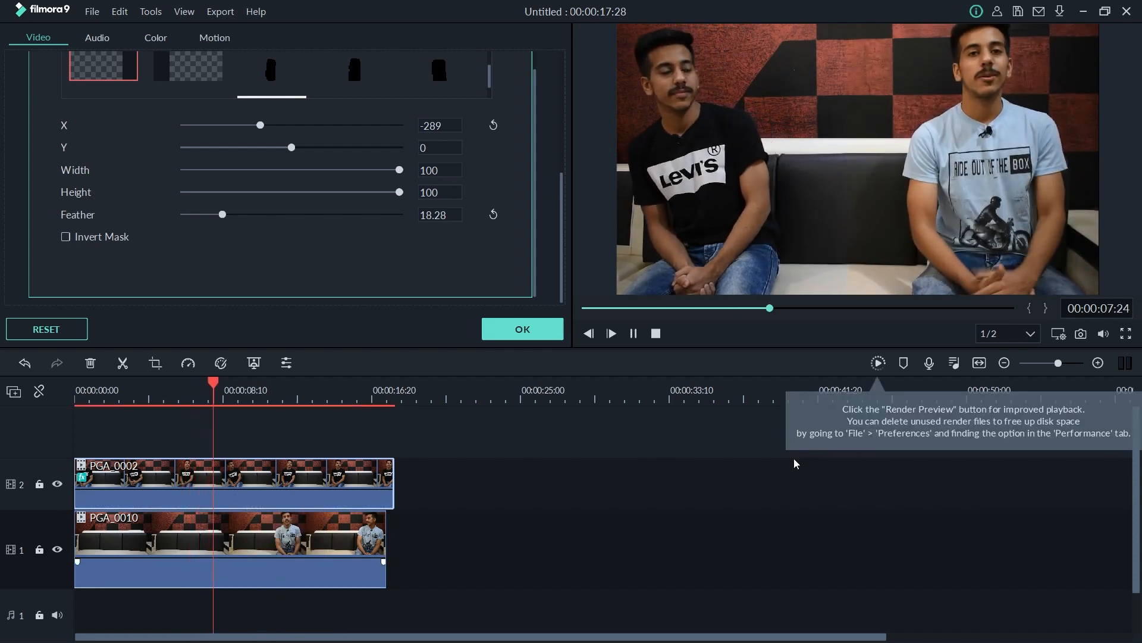